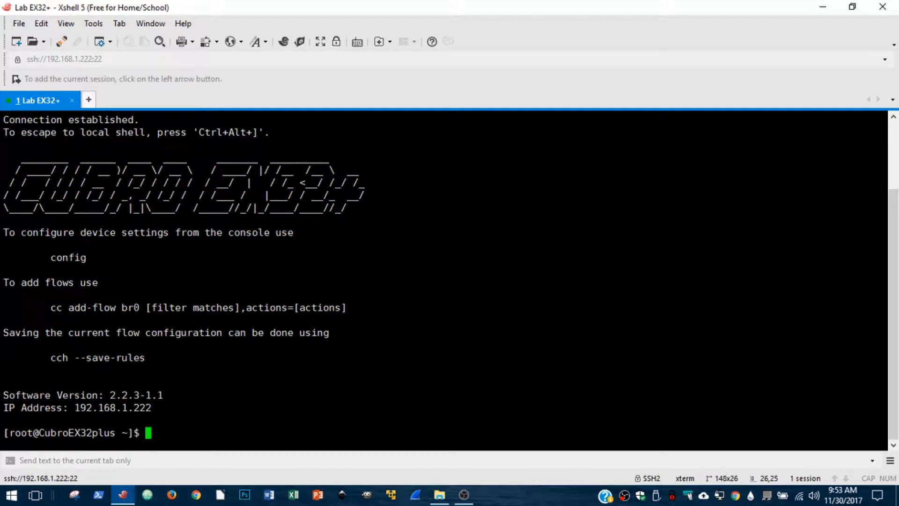
Enter the switch's config console and begin the show interface command
{"action": "type", "text": "config"}
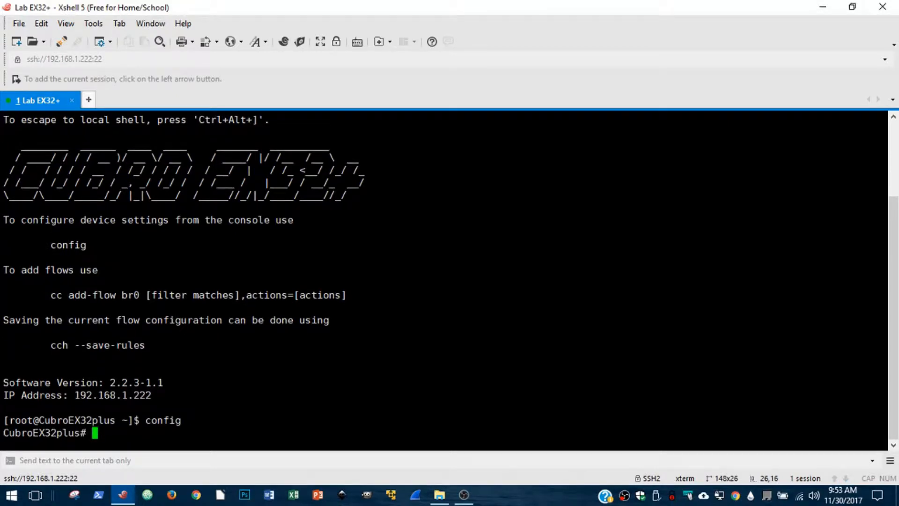
{"action": "type", "text": "show in"}
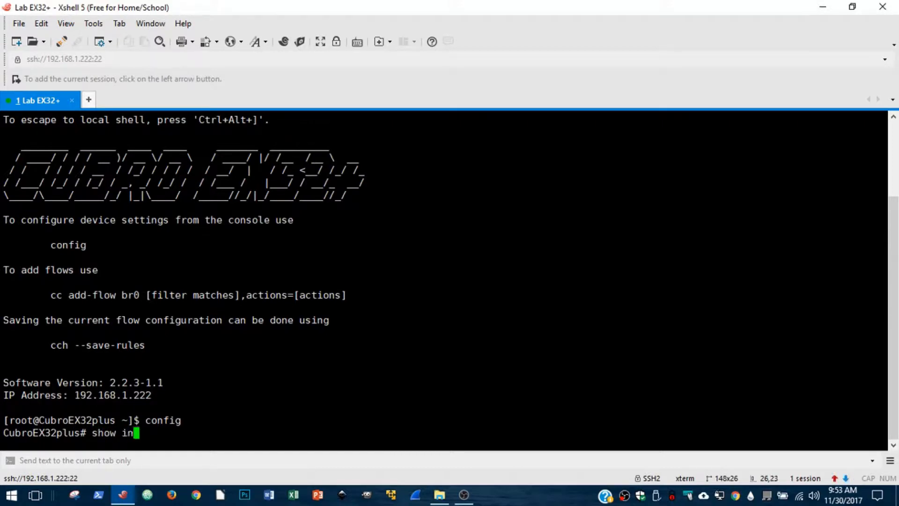
{"action": "type", "text": "terface"}
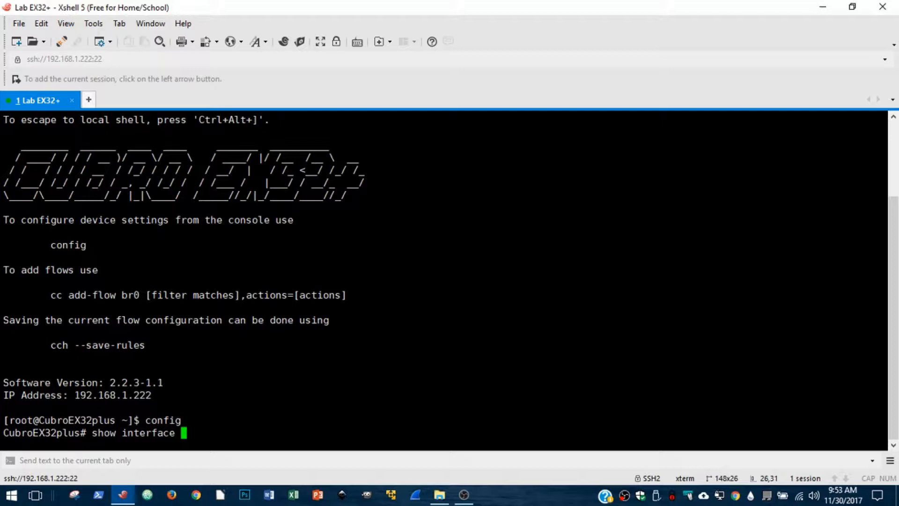
Run show interface status and page through ports eth-0-1 to eth-0-34
{"action": "type", "text": "sta"}
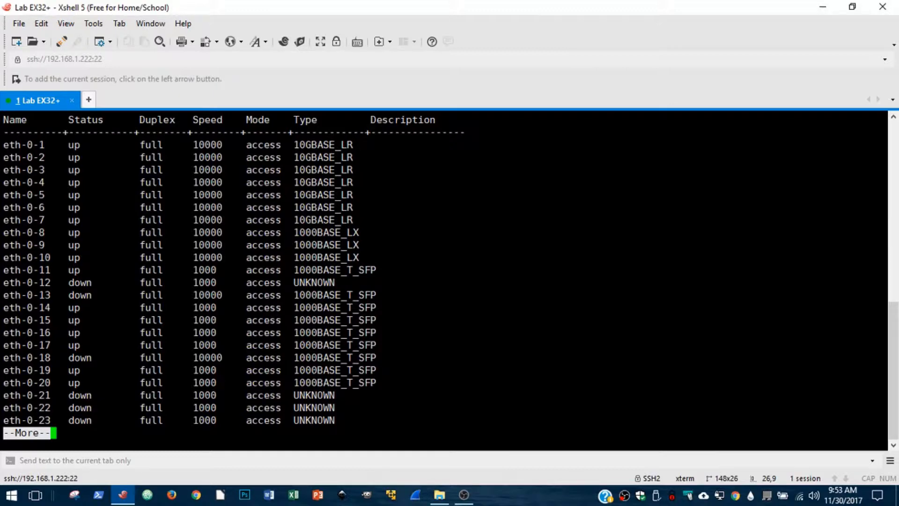
{"action": "double_click", "coordinate": [23, 144]}
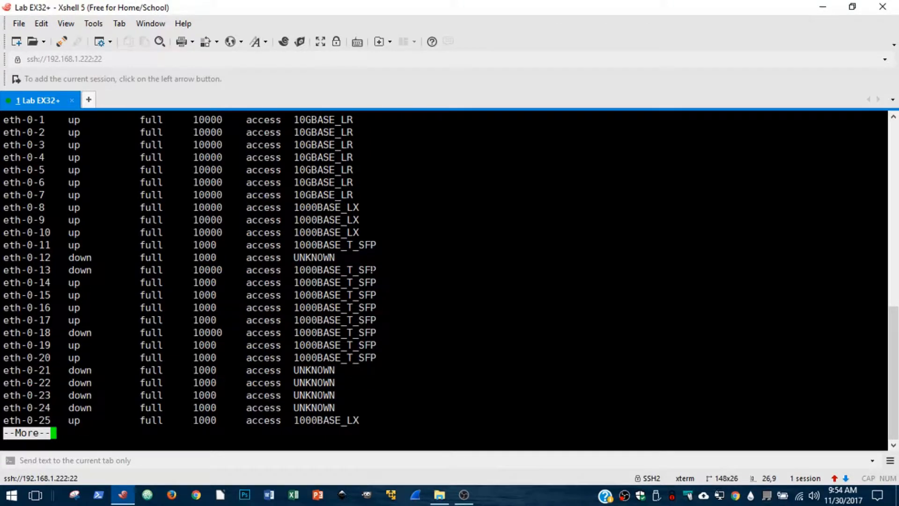
{"action": "key", "text": "space"}
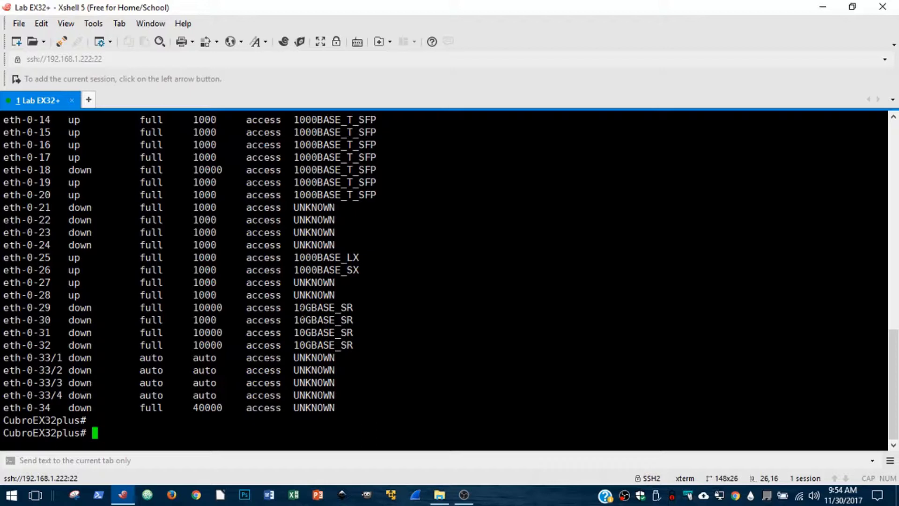
{"action": "double_click", "coordinate": [27, 319]}
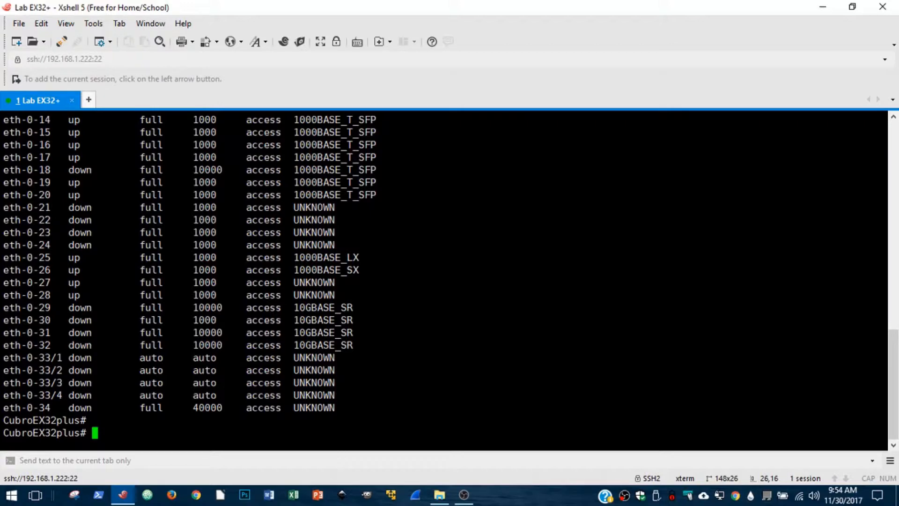
Run show interface eth-0-30 to see its detailed status and counters
{"action": "type", "text": "show interfa"}
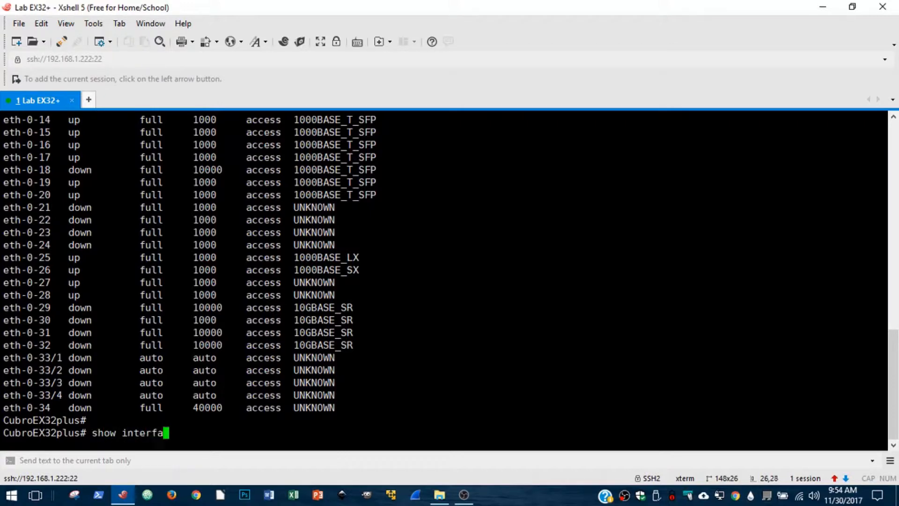
{"action": "type", "text": "ce eth-0-"}
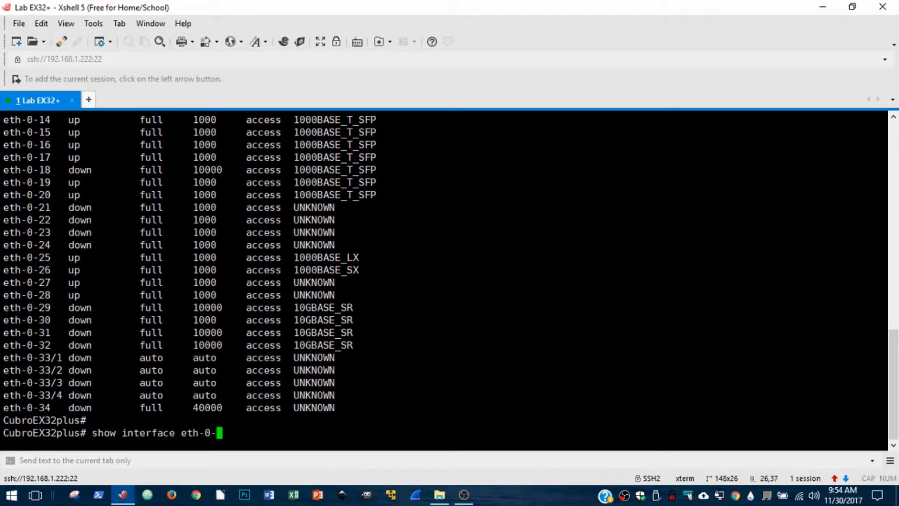
{"action": "type", "text": "30"}
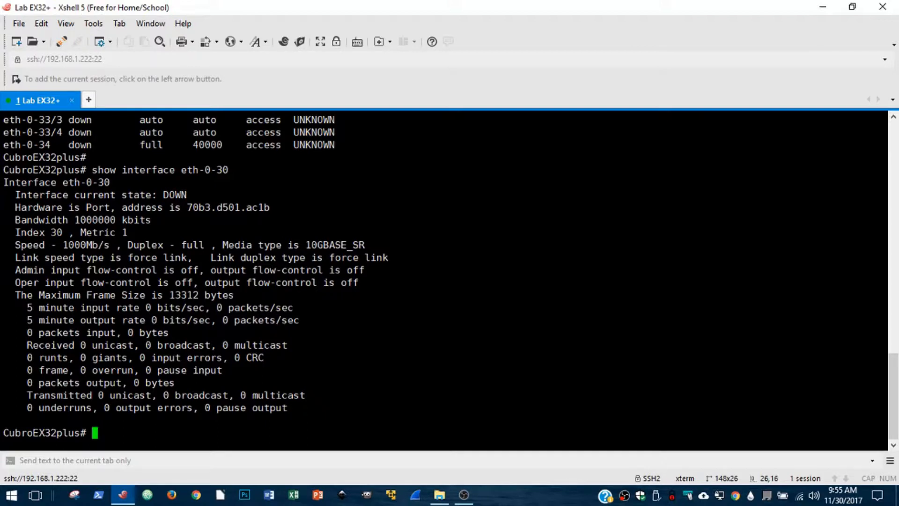
Enter configure terminal mode and list the interface selection options
{"action": "type", "text": "configure"}
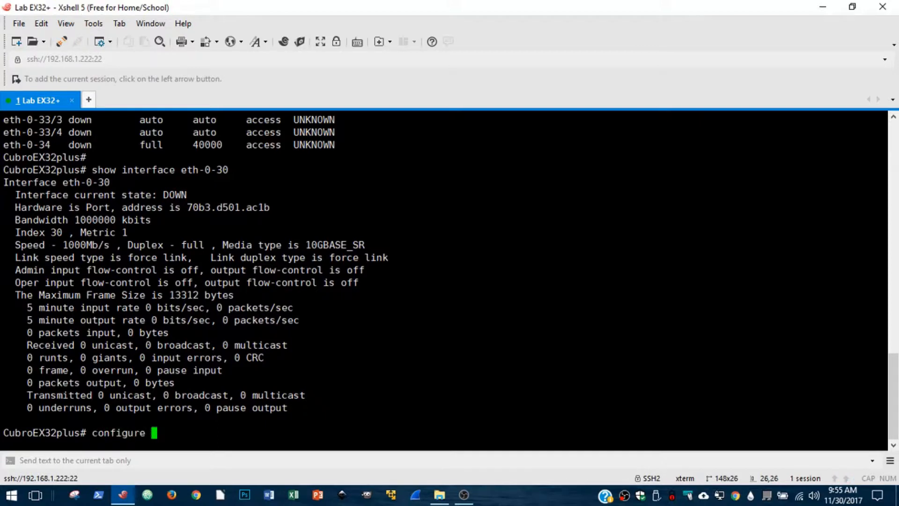
{"action": "type", "text": "terminal"}
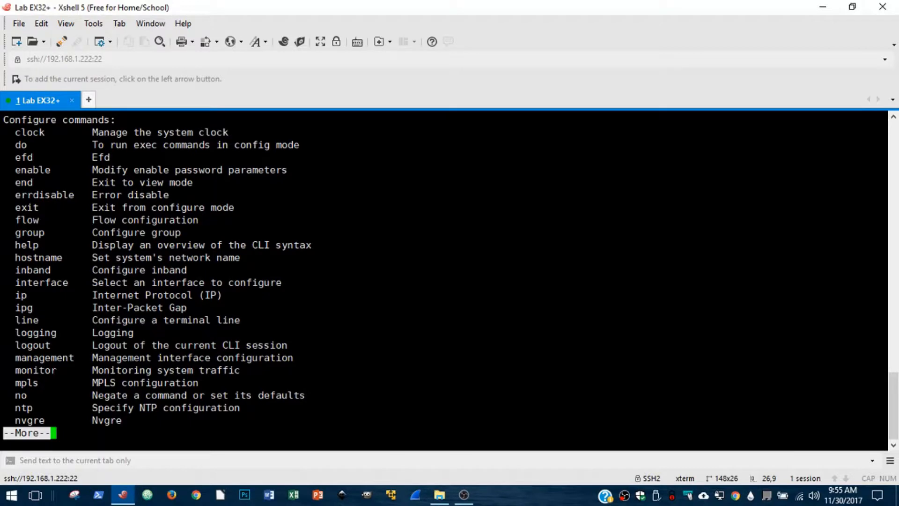
{"action": "key", "text": "space"}
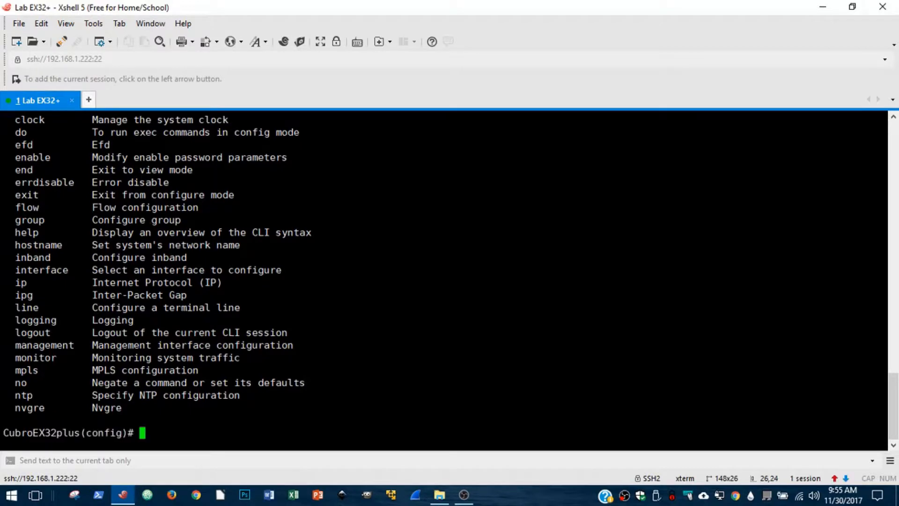
{"action": "type", "text": "interfac"}
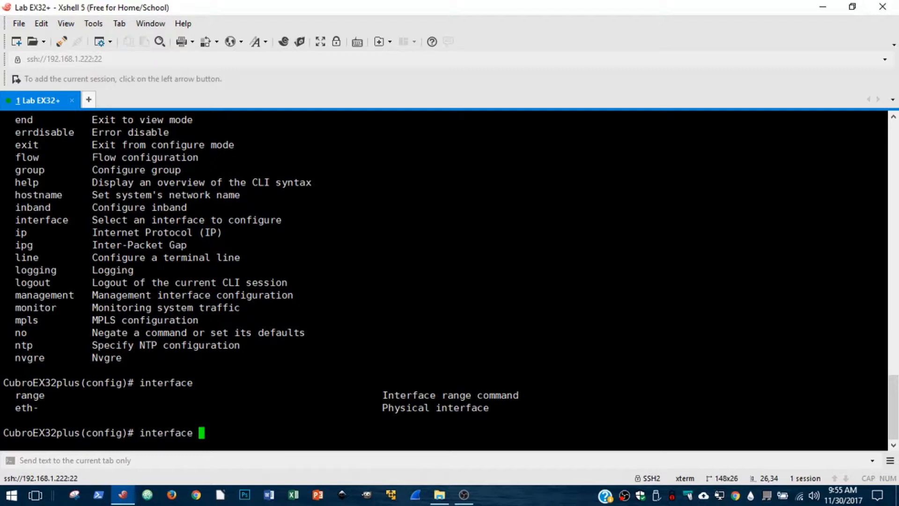
Enter interface eth-0-30 configuration and list its available commands
{"action": "type", "text": "eth-"}
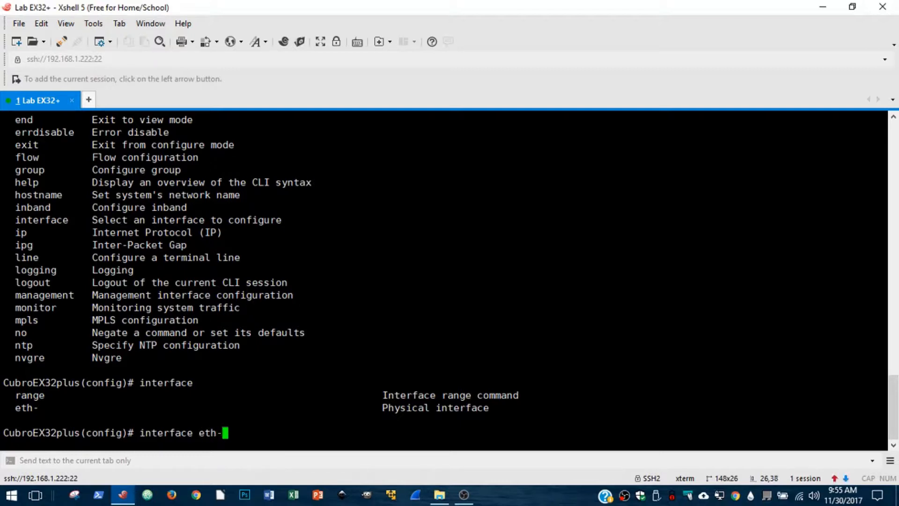
{"action": "type", "text": "0-30"}
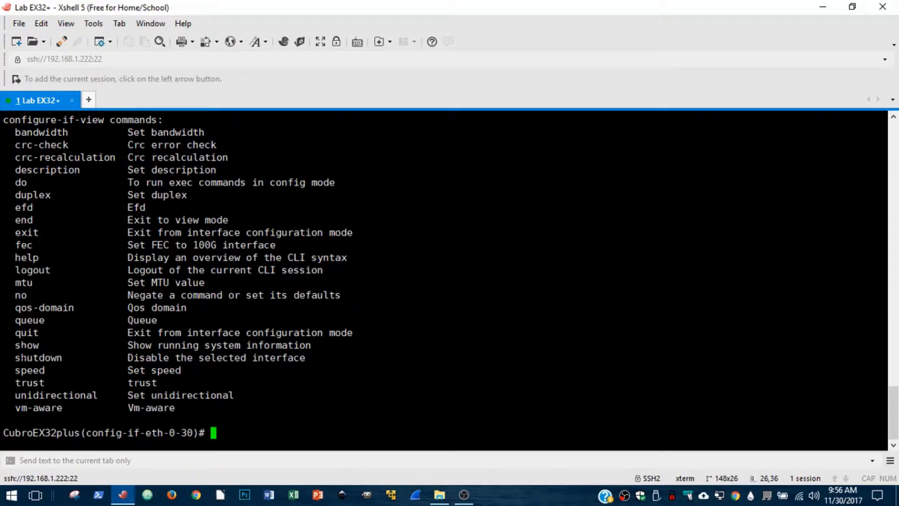
{"action": "double_click", "coordinate": [37, 357]}
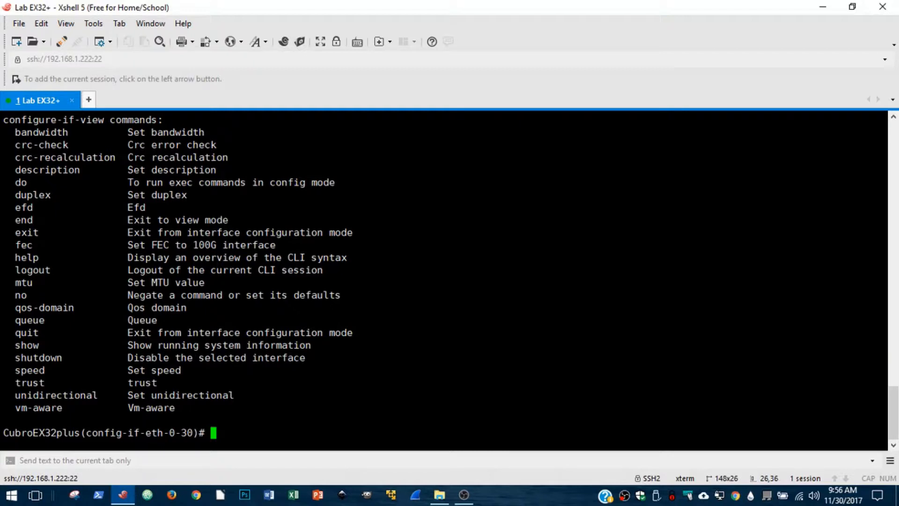
{"action": "type", "text": "speed"}
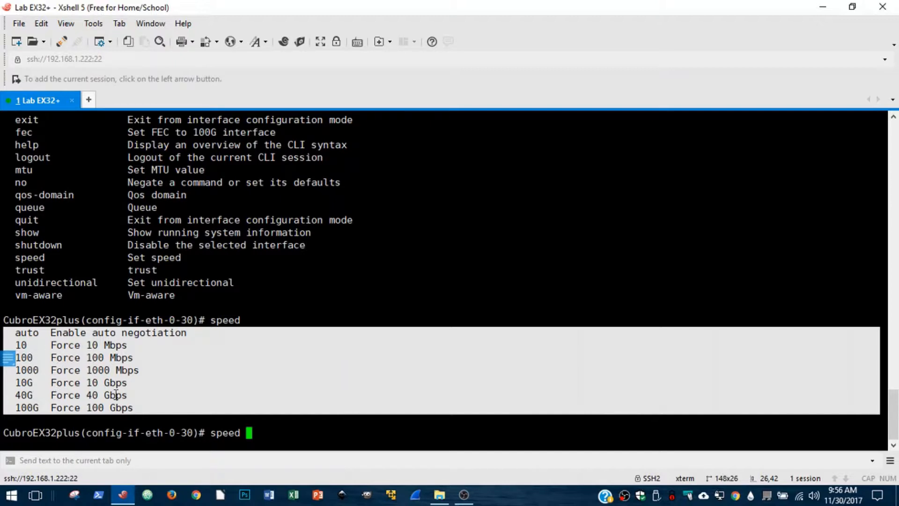
{"action": "mouse_move", "coordinate": [115, 394]}
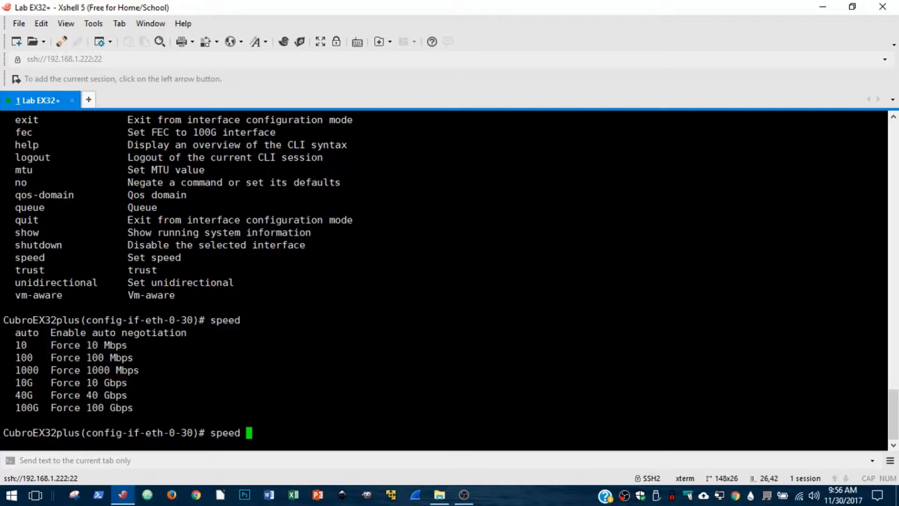
Set eth-0-30 speed to 10G after 100 is rejected, then query duplex options
{"action": "type", "text": "100"}
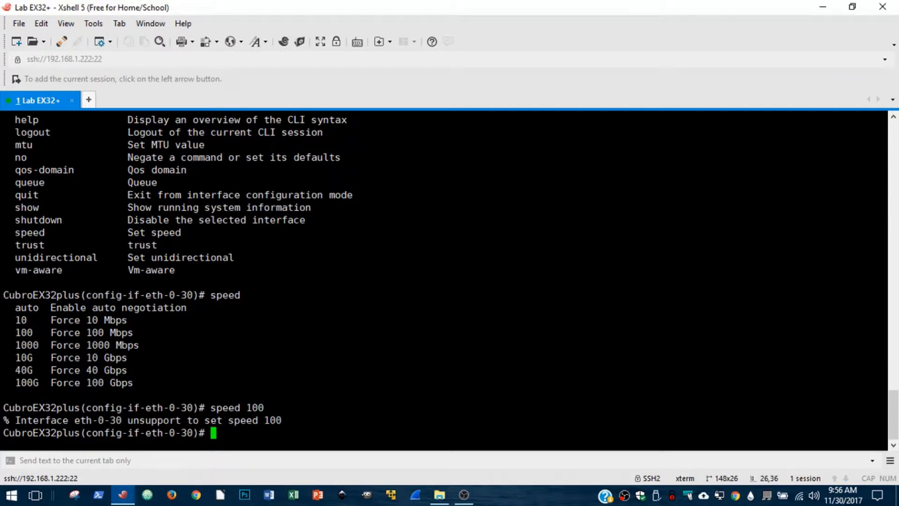
{"action": "type", "text": "speed"}
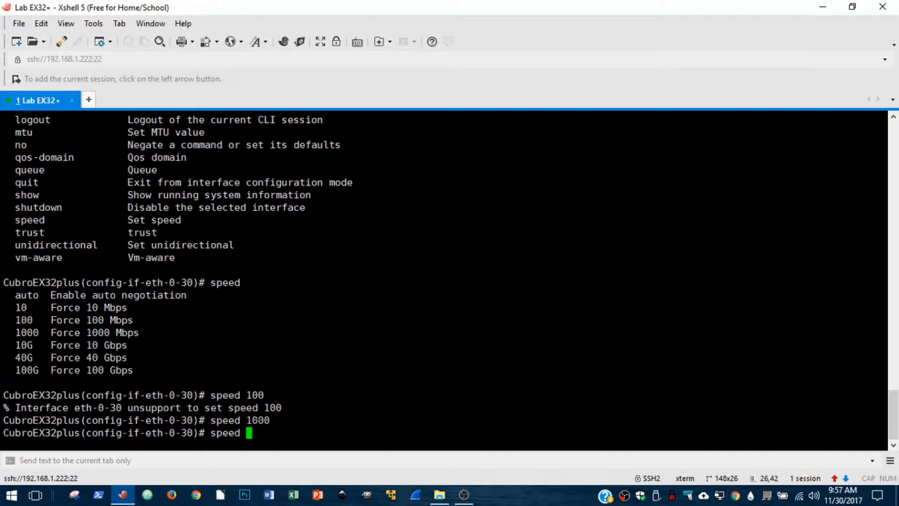
{"action": "type", "text": "10G"}
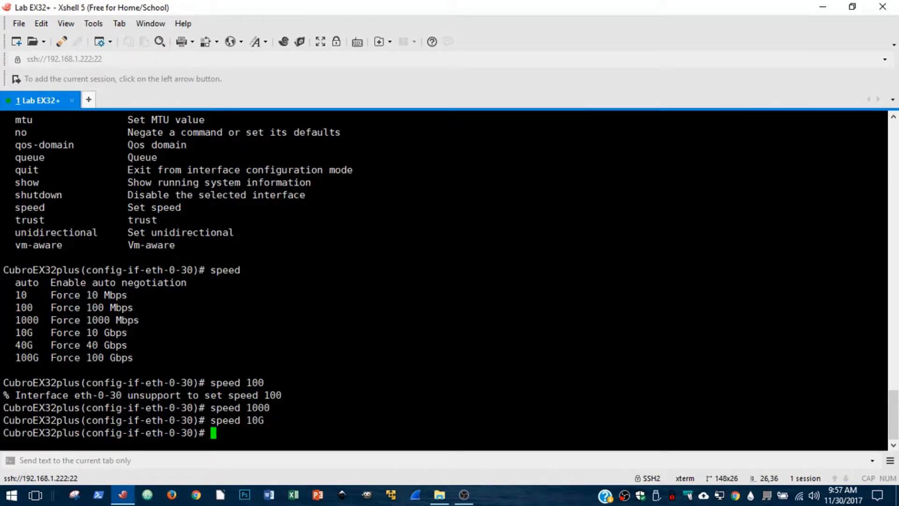
{"action": "type", "text": "duplex"}
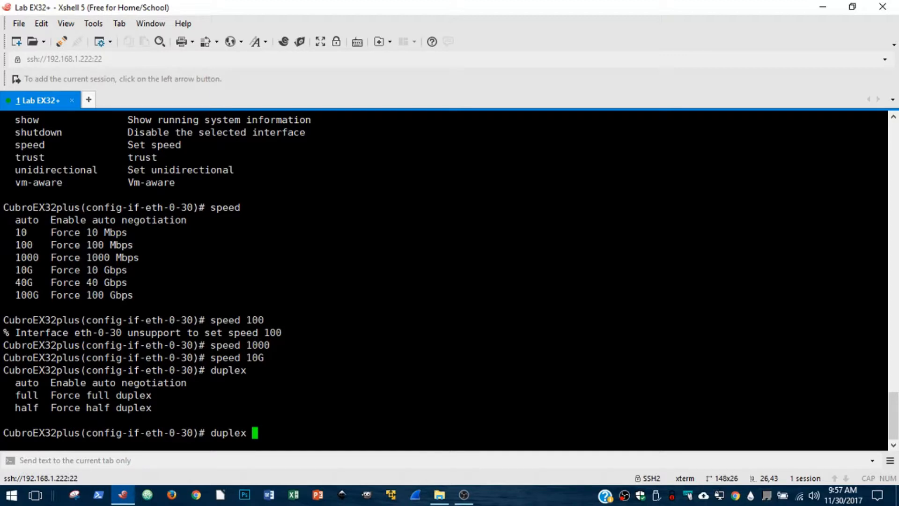
Set eth-0-30 to full duplex and enable crc-check
{"action": "type", "text": "full"}
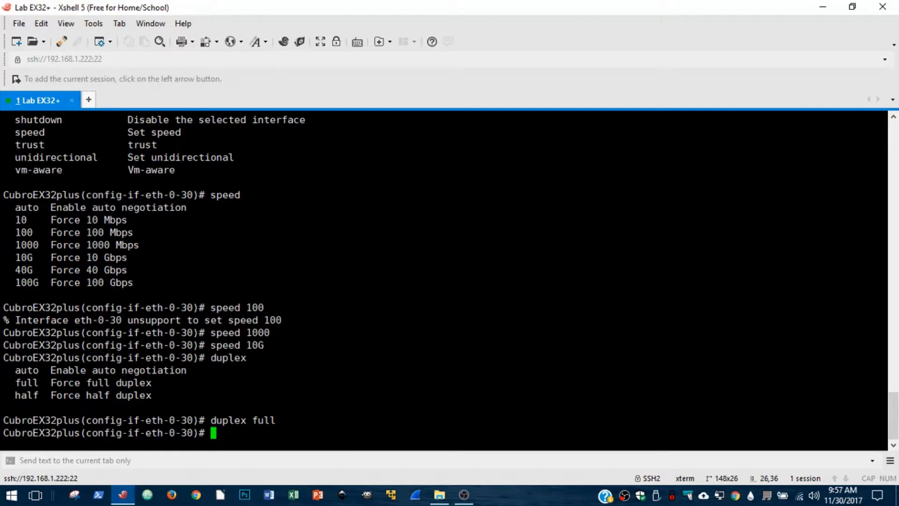
{"action": "type", "text": "crc-ch"}
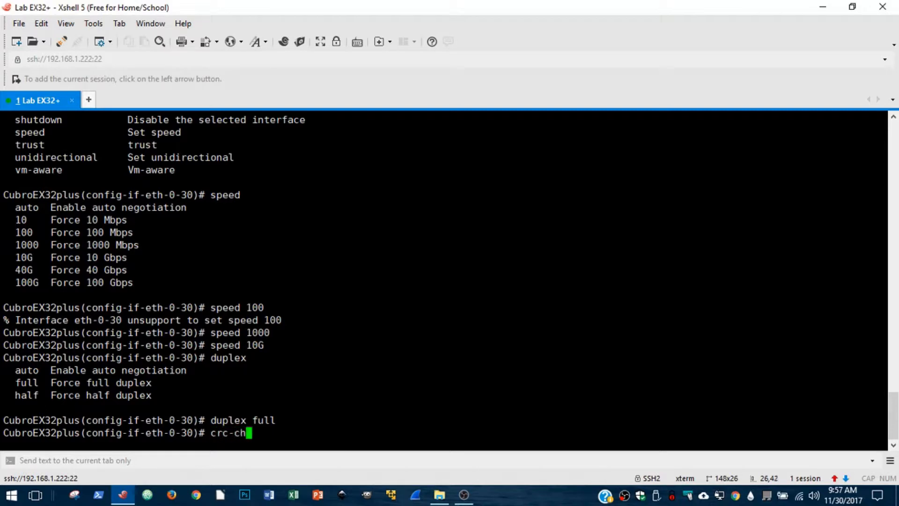
{"action": "type", "text": "eck"}
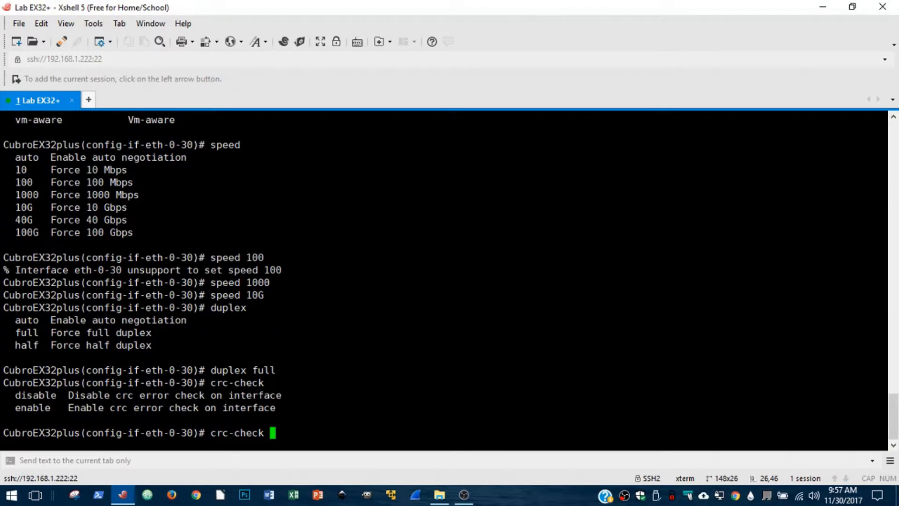
{"action": "type", "text": "enable"}
{"action": "type", "text": "cr"}
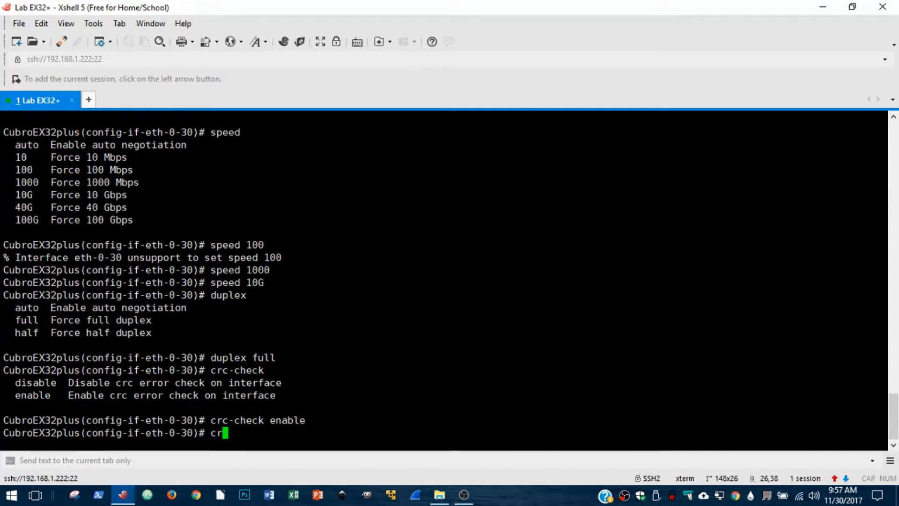
Disable crc-check on eth-0-30 and begin the unidirectional command
{"action": "type", "text": "c-check di"}
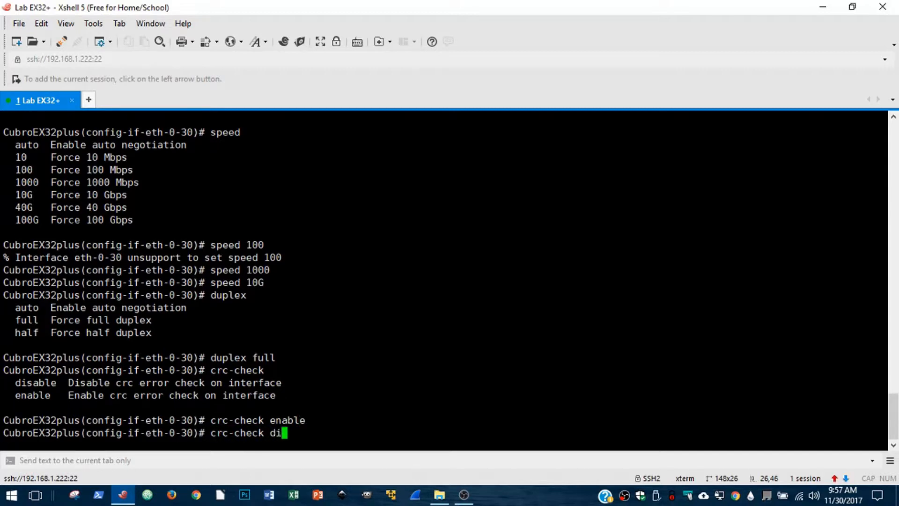
{"action": "type", "text": "sable"}
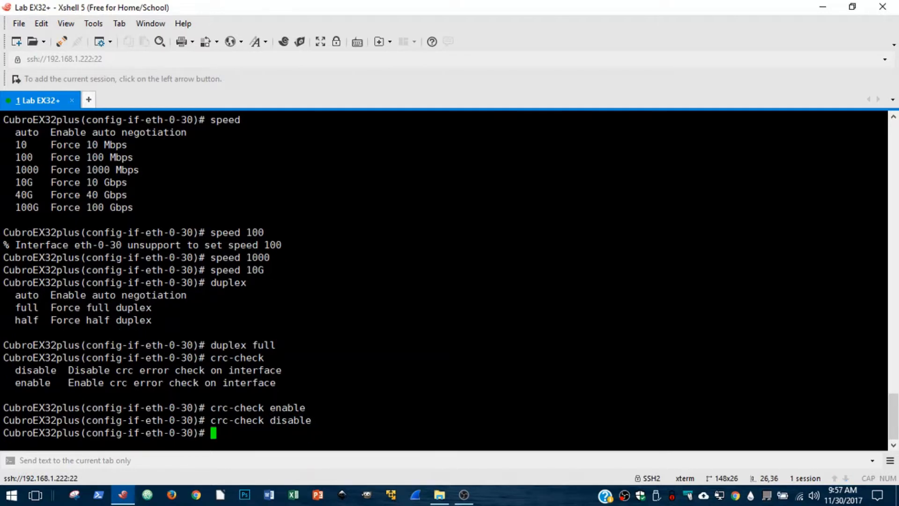
{"action": "type", "text": "unidein"}
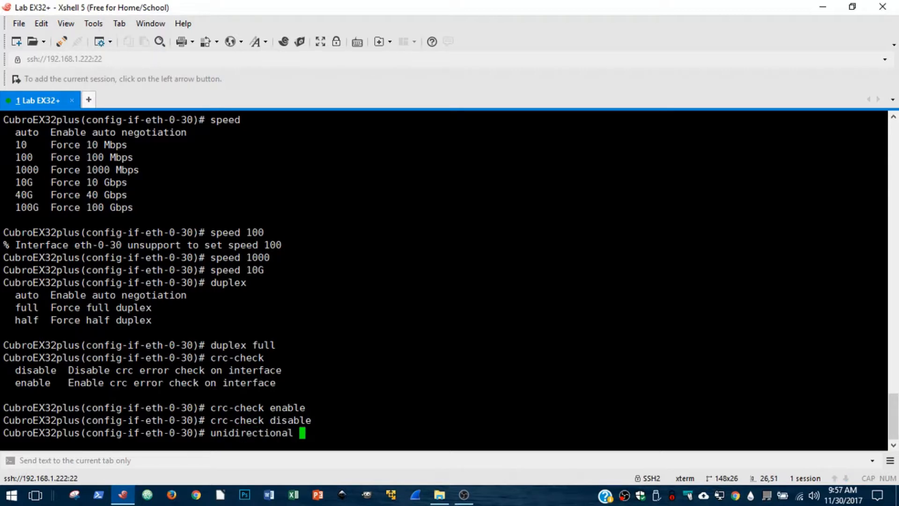
Apply unidirectional enable on eth-0-30 and exit to global configuration
{"action": "type", "text": "e"}
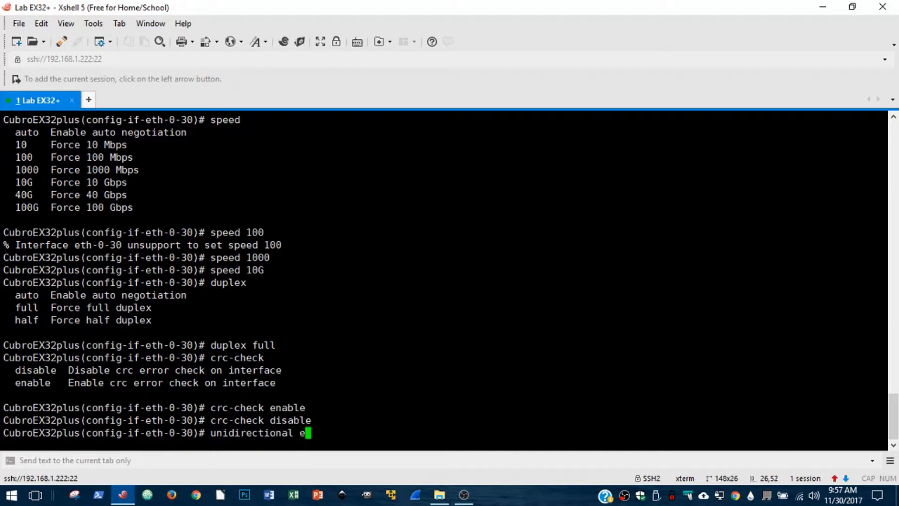
{"action": "key", "text": "enter"}
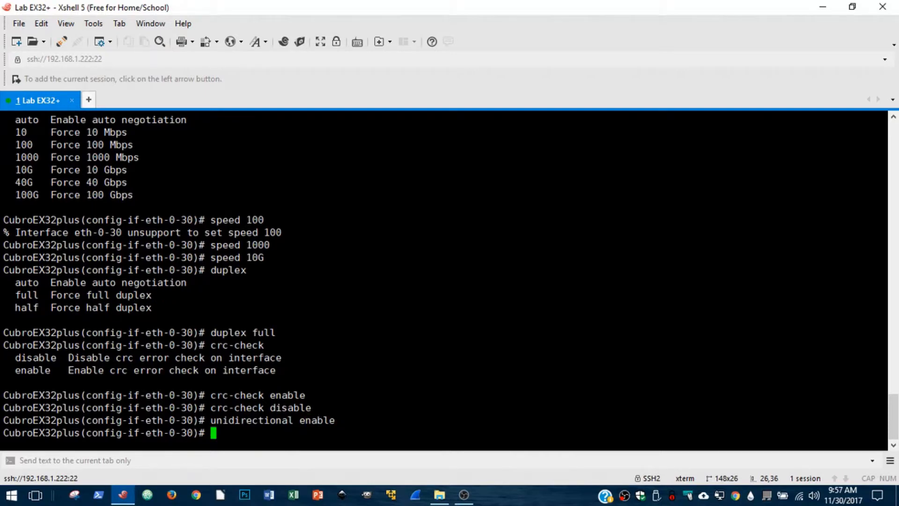
{"action": "type", "text": "exit"}
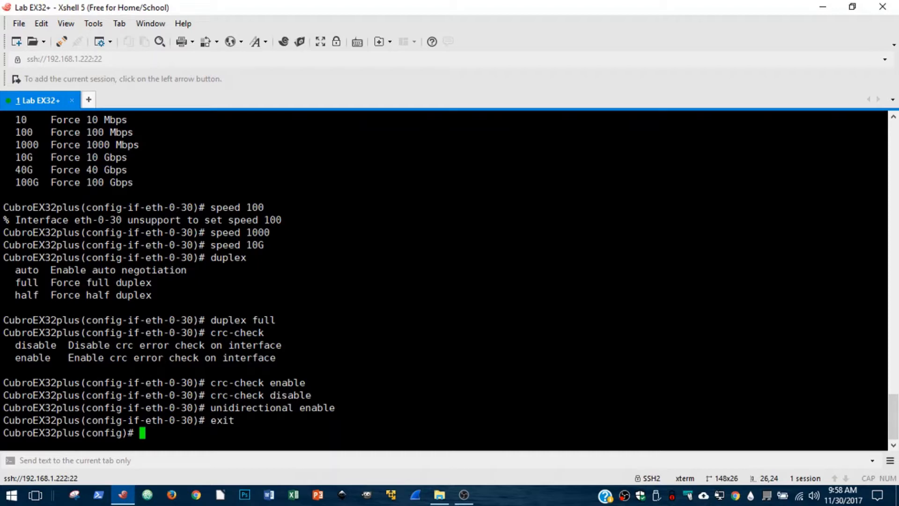
Enter interface range eth-0-1 - 15 configuration mode
{"action": "type", "text": "inter"}
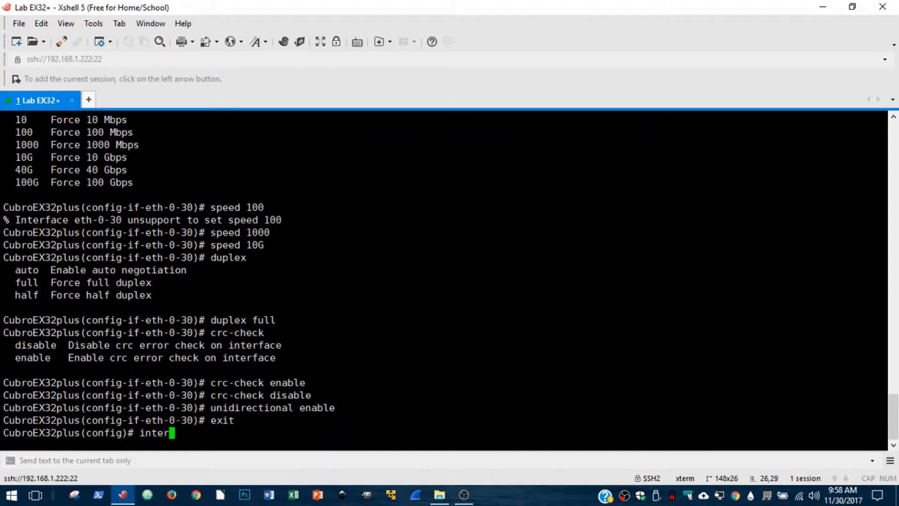
{"action": "type", "text": "face range"}
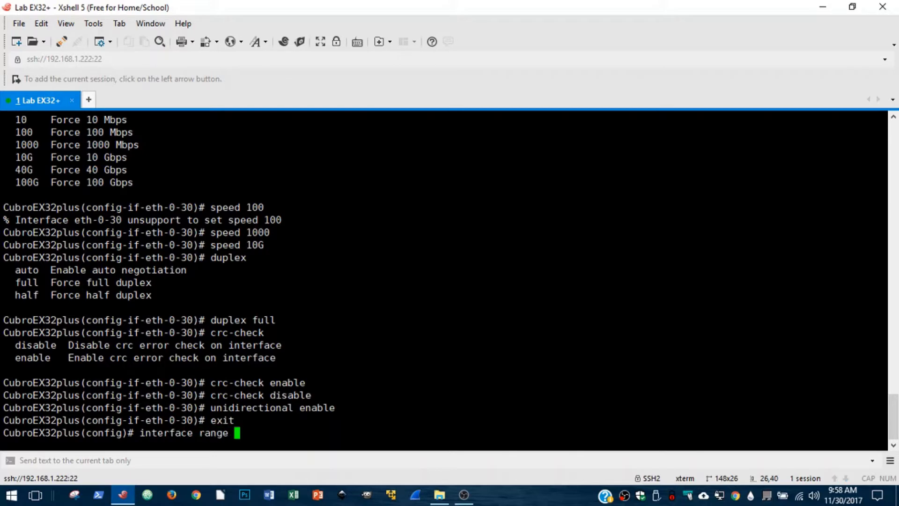
{"action": "type", "text": "eth"}
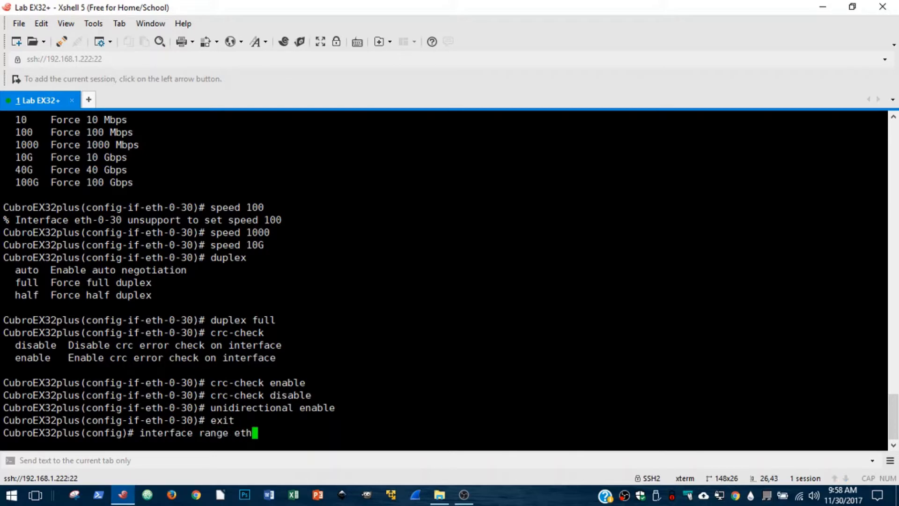
{"action": "type", "text": "-0-"}
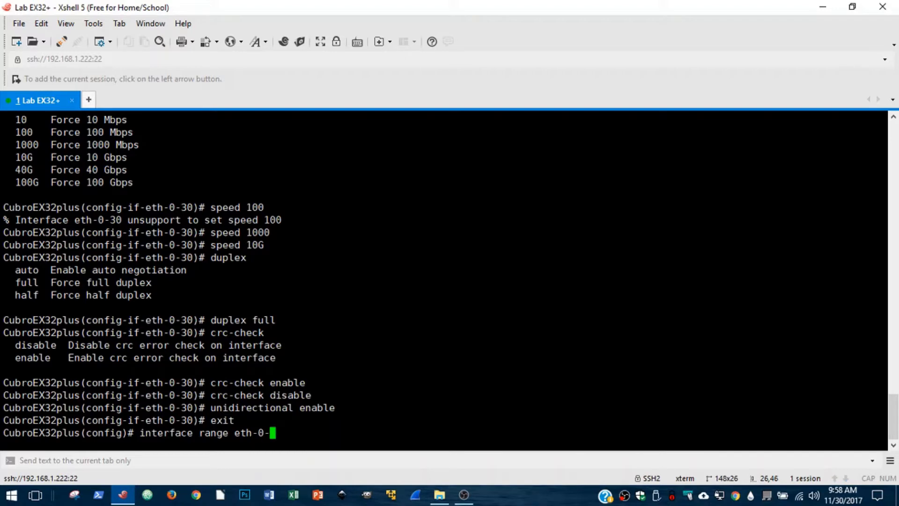
{"action": "type", "text": "1 -"}
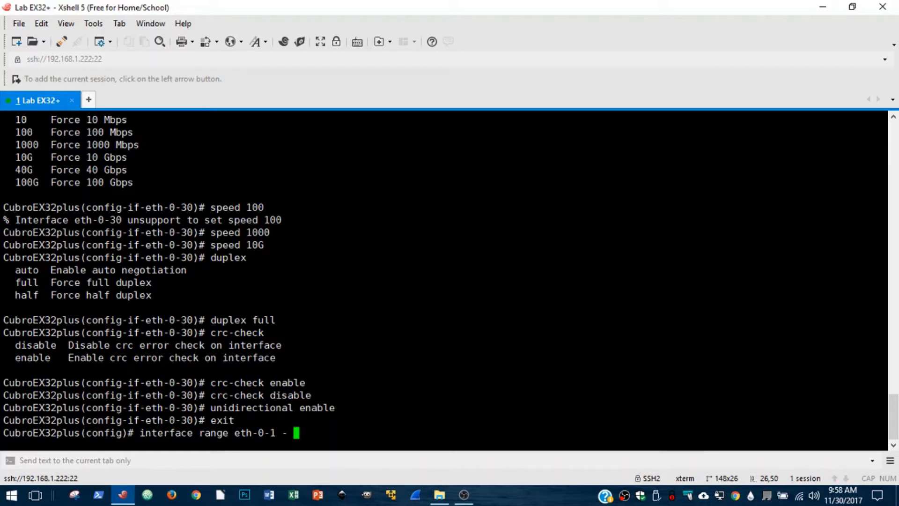
{"action": "type", "text": "15"}
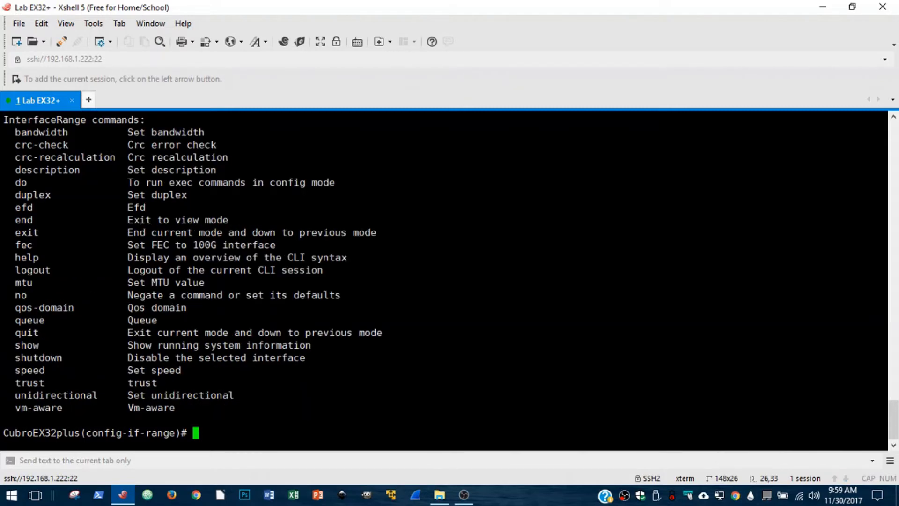
Set the eth-0-1 to 15 range to speed 10G and duplex full
{"action": "type", "text": "sped"}
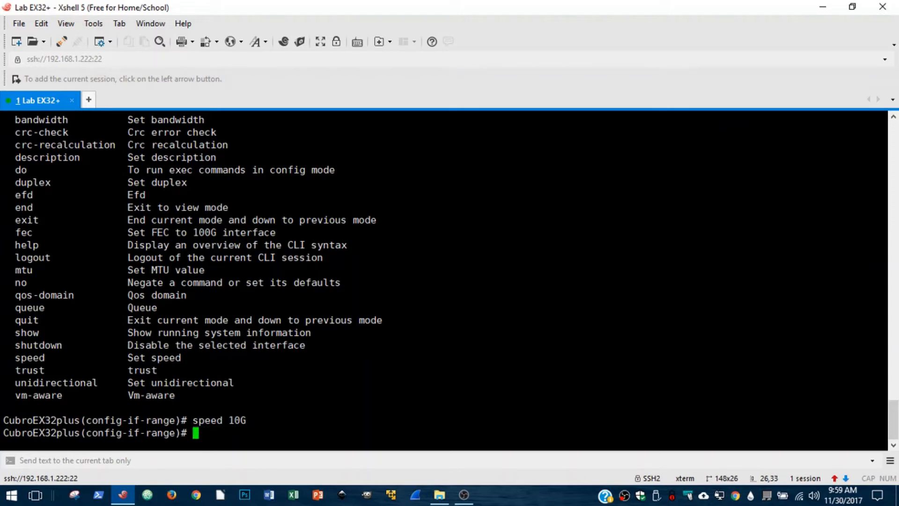
{"action": "type", "text": "duplex"}
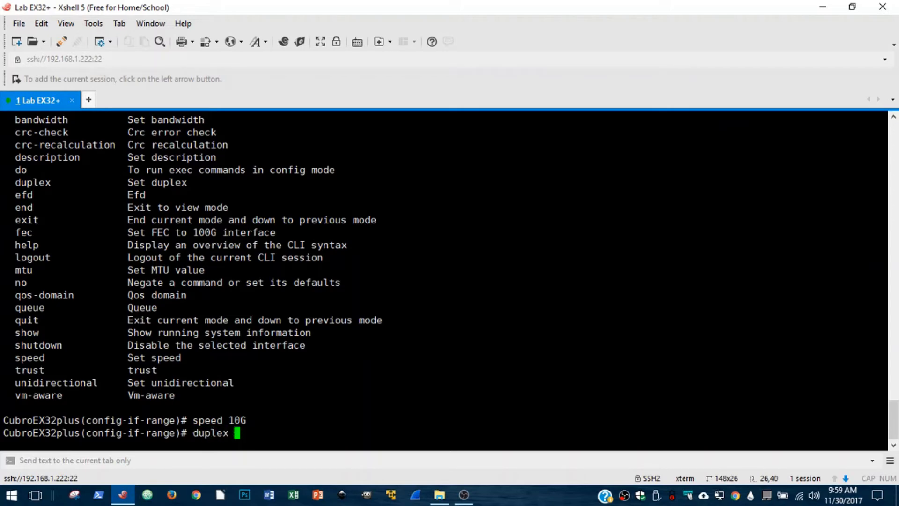
{"action": "type", "text": "full"}
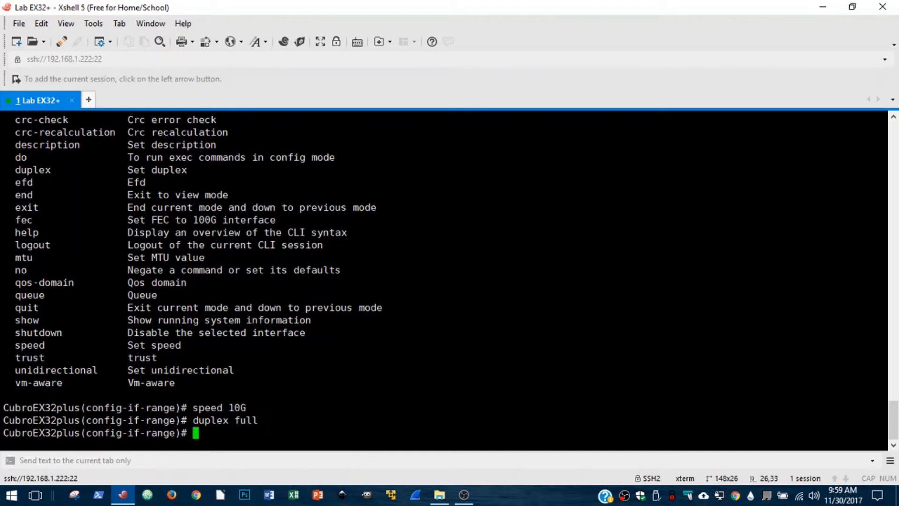
Disable crc-check and crc-recalculation on the range, then exit range mode
{"action": "type", "text": "crc-chec"}
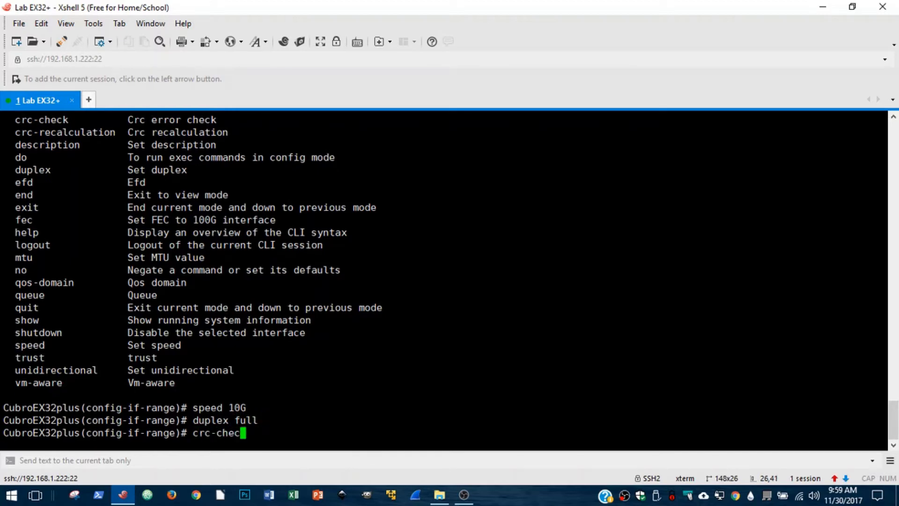
{"action": "type", "text": "k disable"}
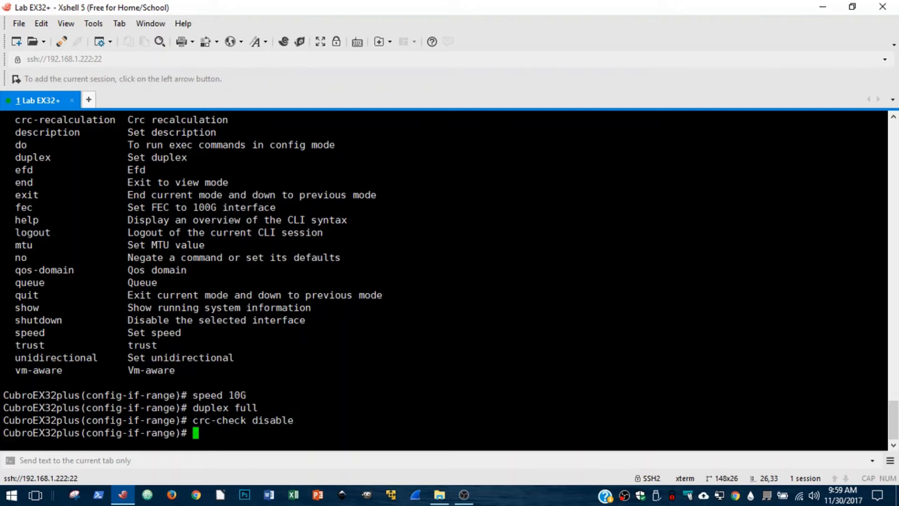
{"action": "type", "text": "crc-recalculation d"}
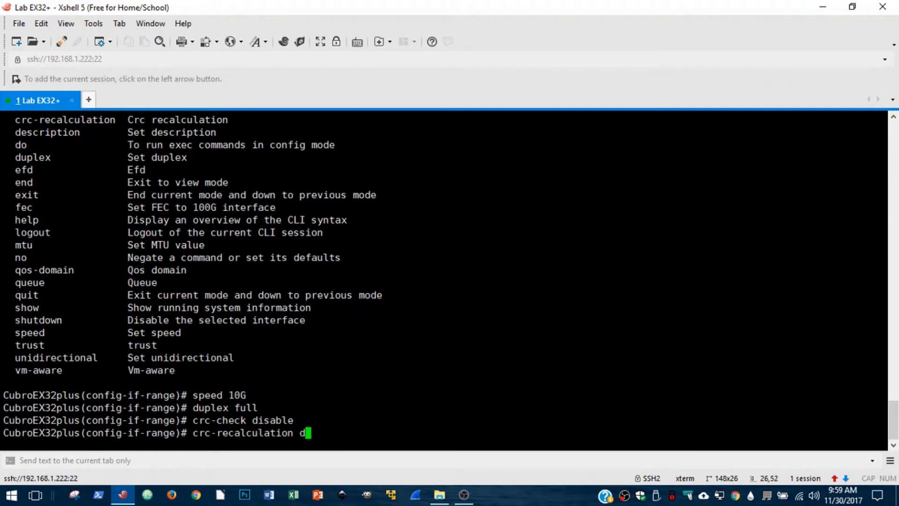
{"action": "type", "text": "isabl"}
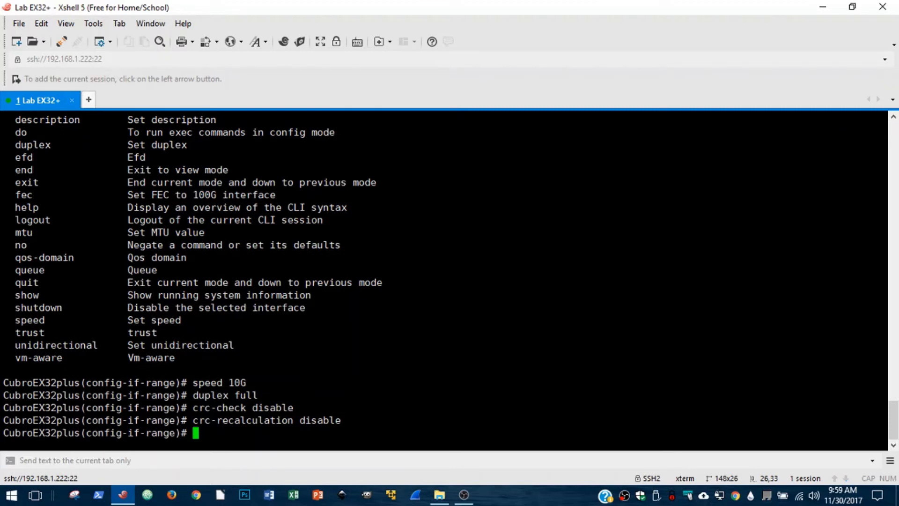
{"action": "type", "text": "exit"}
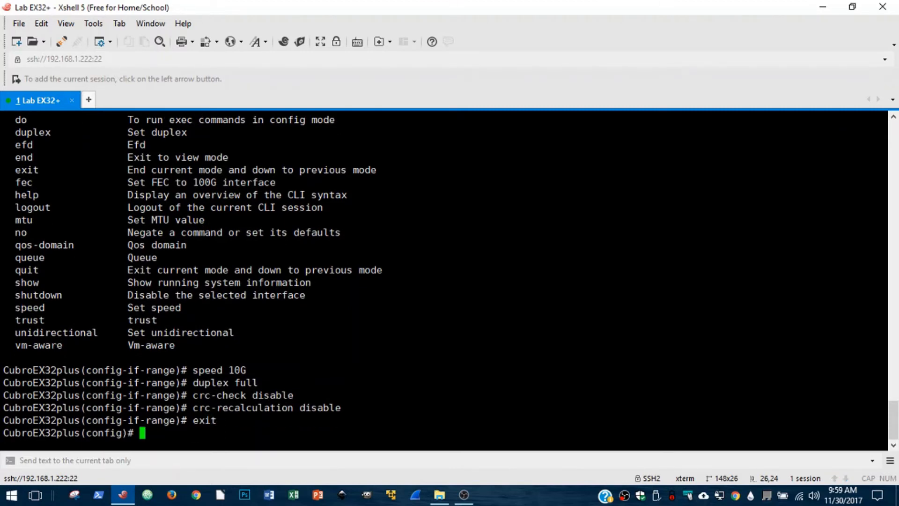
Exit configuration mode and enter 'show interfaces' at the privileged prompt
{"action": "type", "text": "e"}
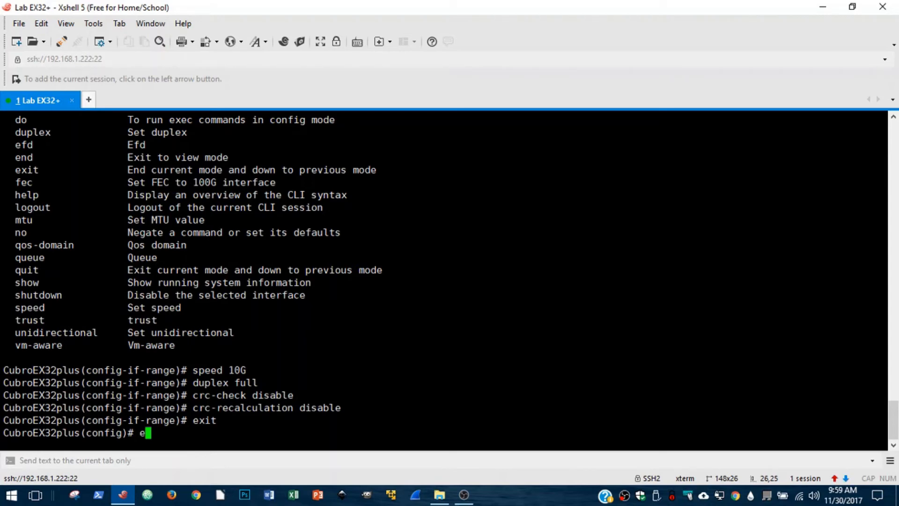
{"action": "type", "text": "xit"}
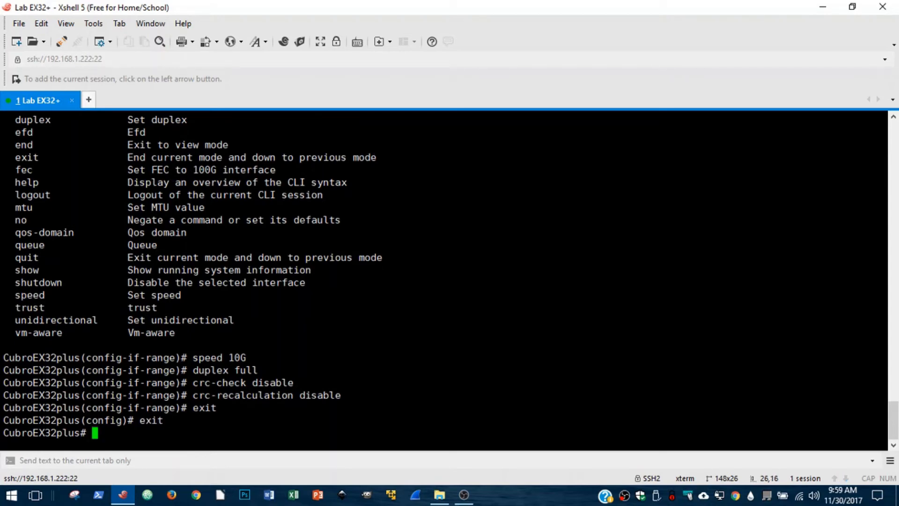
{"action": "type", "text": "show inter"}
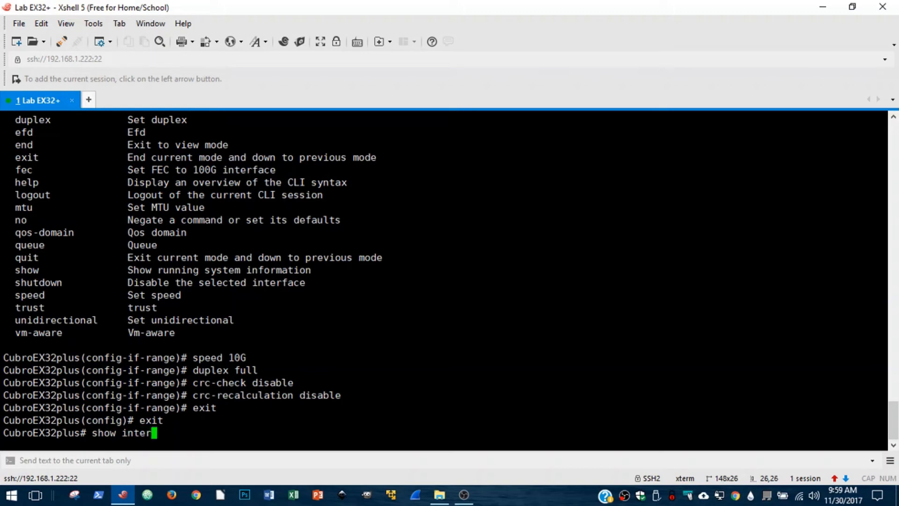
{"action": "type", "text": "faces"}
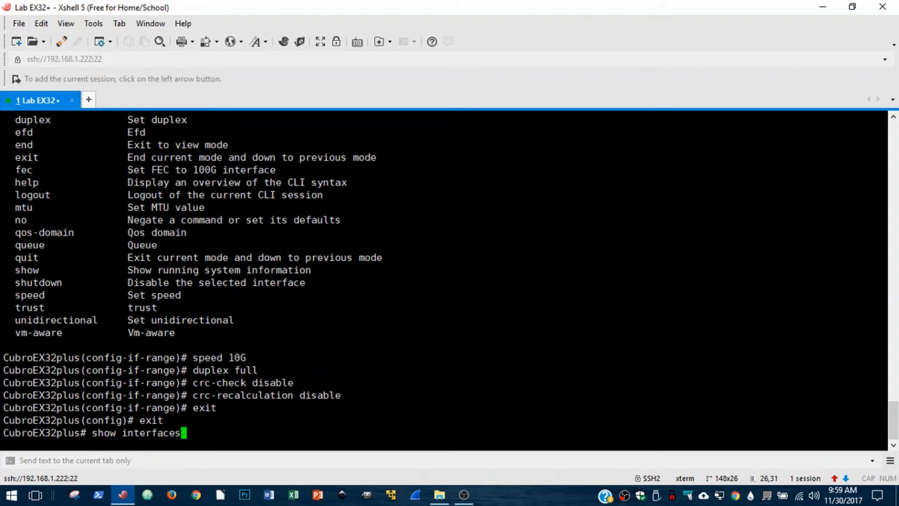